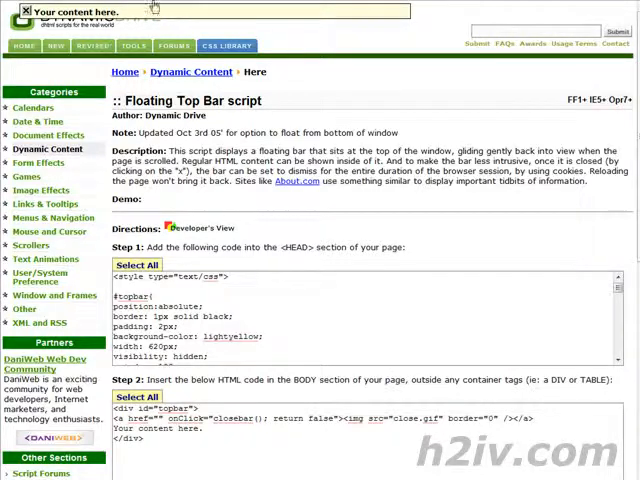
mouse_move(320, 105)
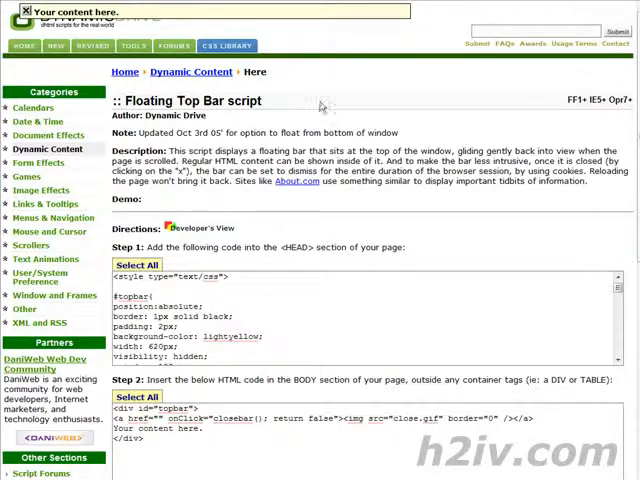
mouse_move(326, 90)
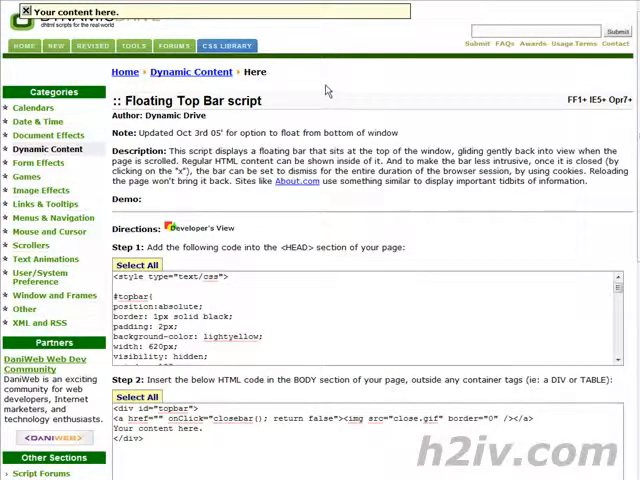
mouse_move(343, 93)
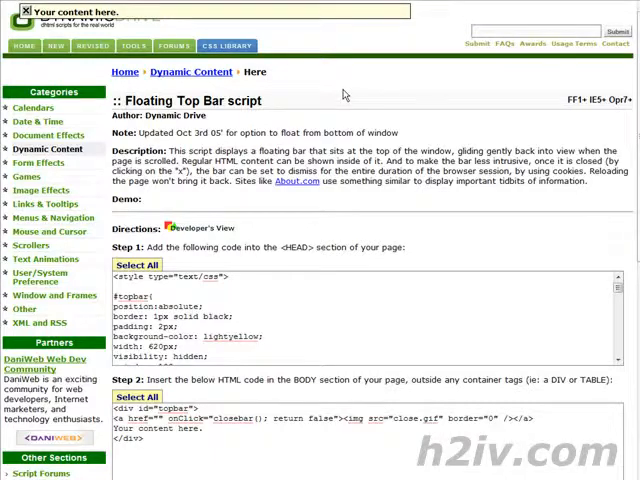
- Find index.html in Windows Explorer and open it with Notepad
scroll("down", 3)
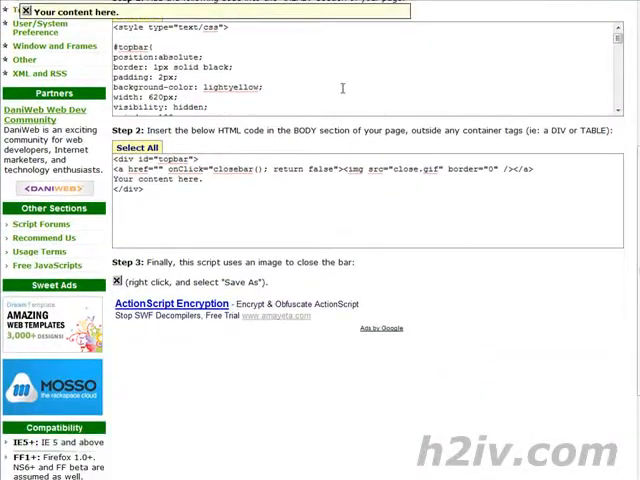
scroll("up", 3)
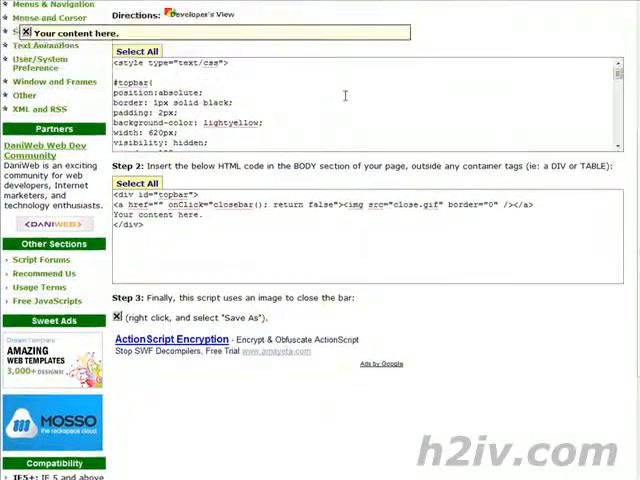
scroll("up", 3)
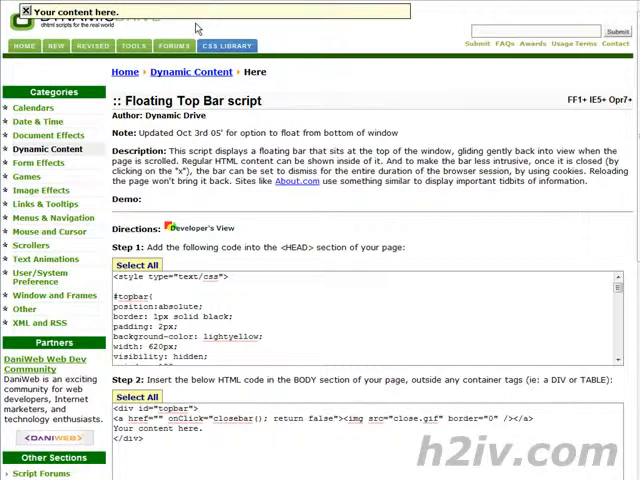
mouse_move(217, 30)
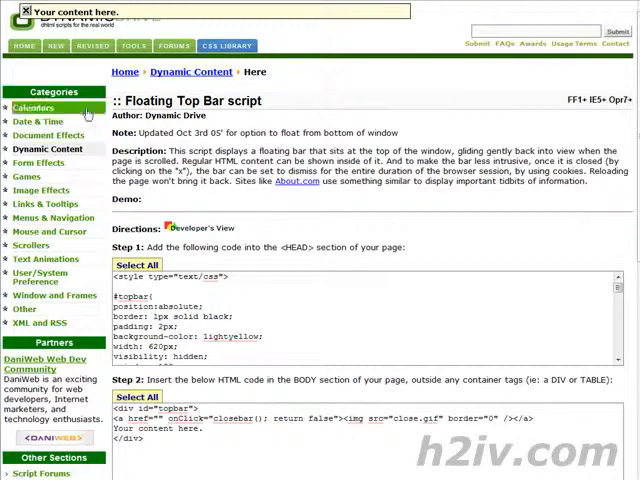
mouse_move(275, 145)
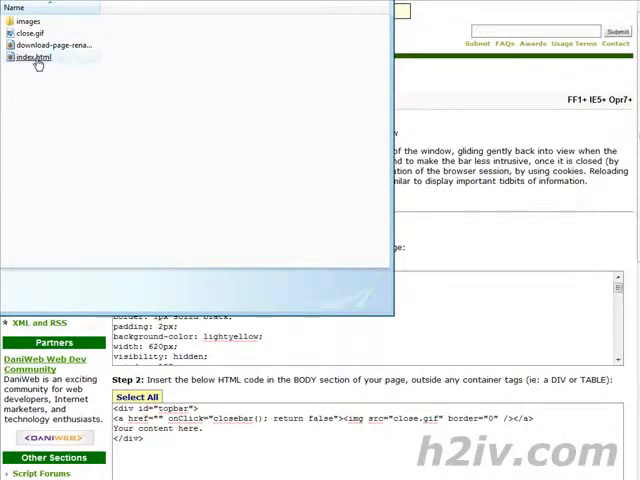
right_click(35, 57)
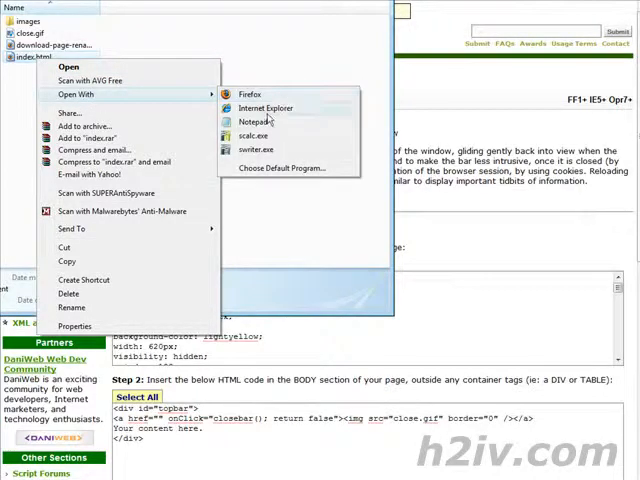
left_click(255, 121)
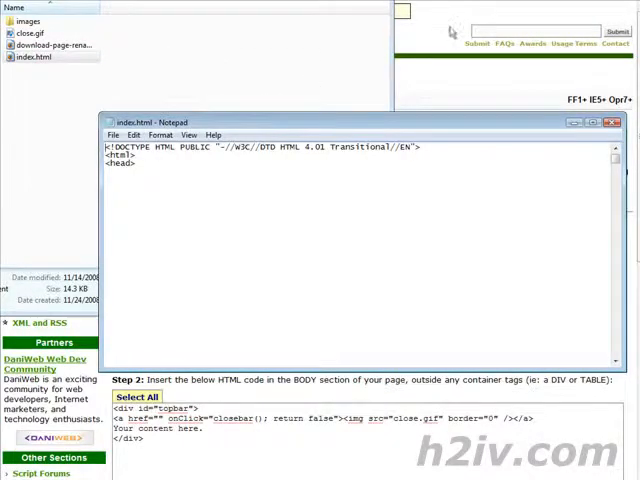
- Scroll index.html to its closing script block, then bring back the Floating Top Bar page
left_click(612, 121)
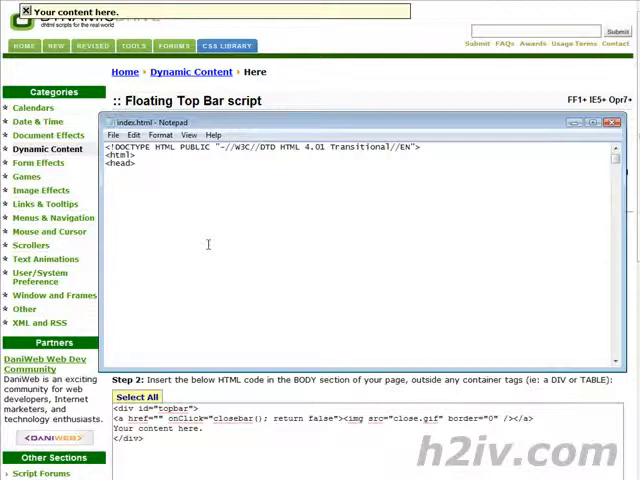
scroll("down", 3)
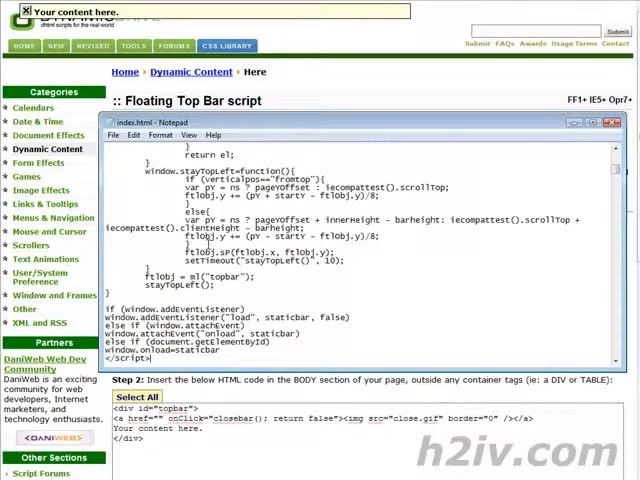
left_click(612, 121)
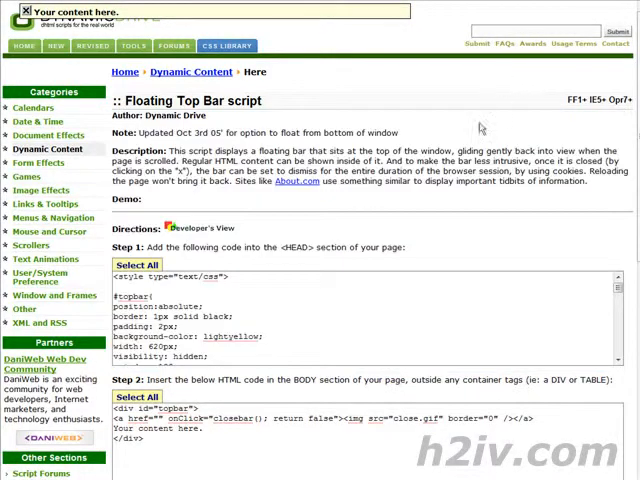
- Scroll Dynamic Drive past the Step 1 head code, then return to index.html
scroll("down", 3)
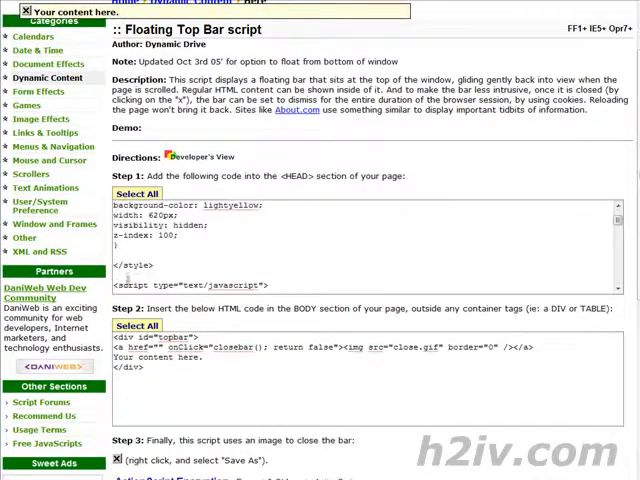
scroll("down", 3)
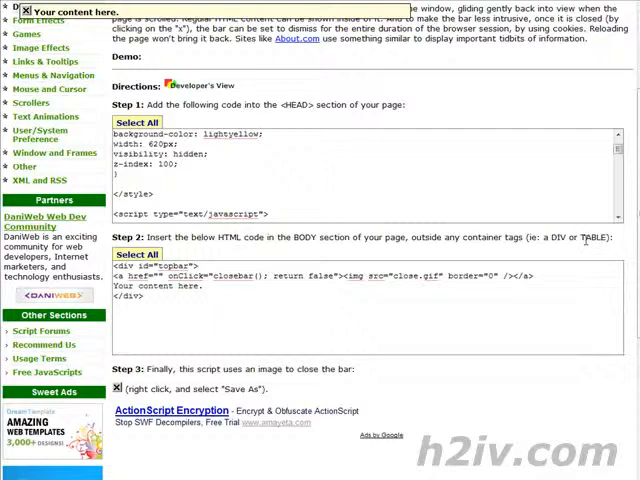
left_click(140, 253)
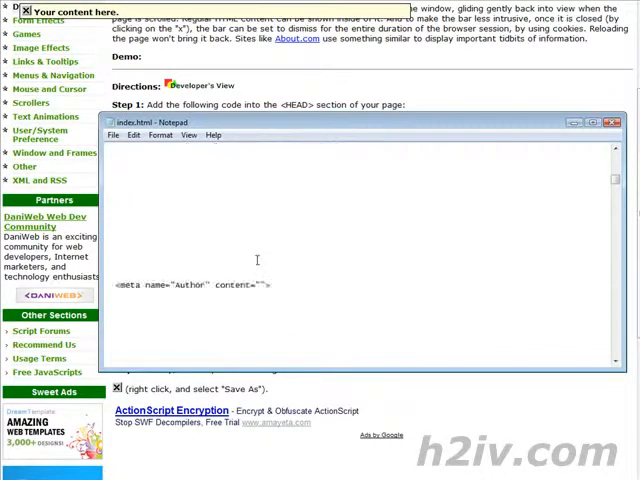
- Add the top bar's <style type="text/css"> code and topbar div, selecting 'Your content here'
type("<style type=\"text/css\">")
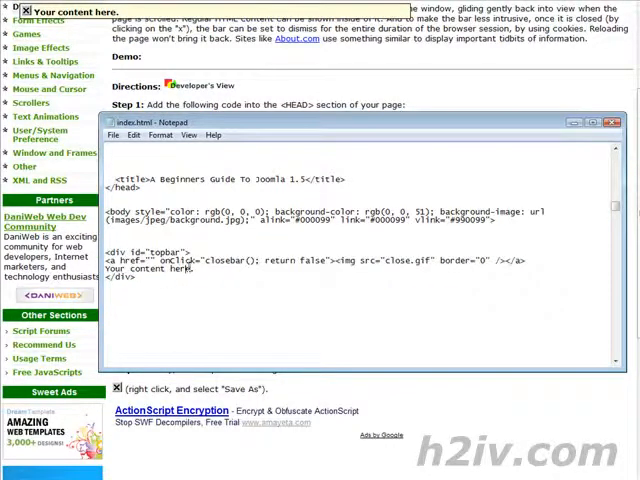
double_click(150, 268)
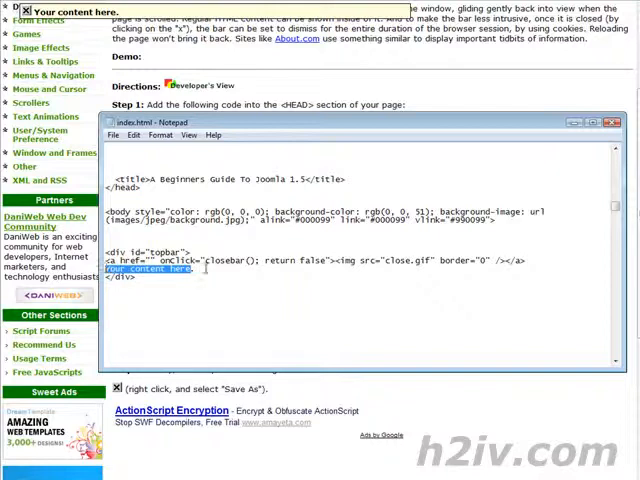
left_click(113, 135)
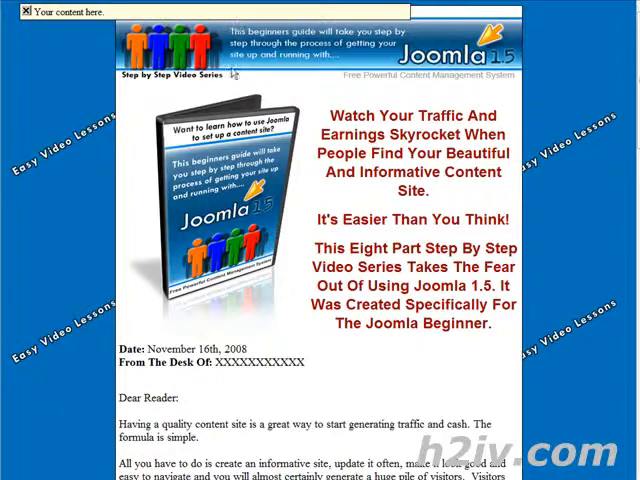
scroll("down", 3)
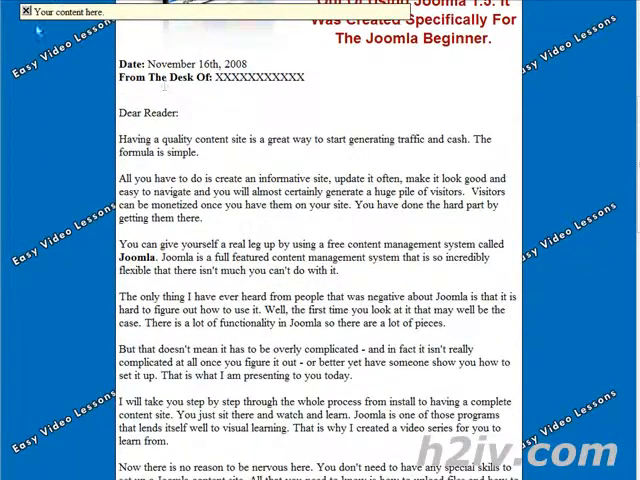
mouse_move(200, 172)
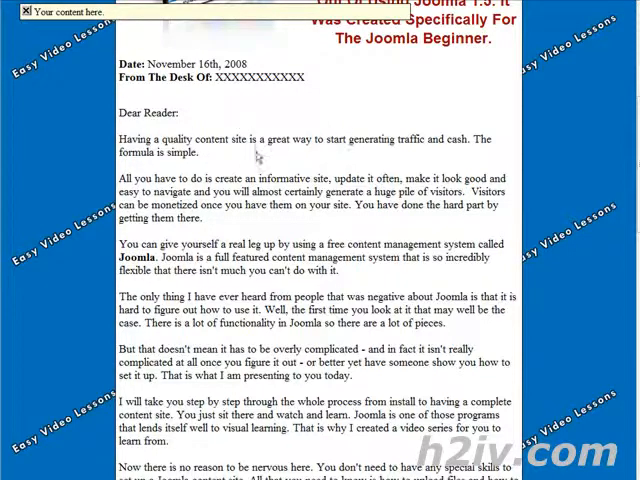
scroll("down", 3)
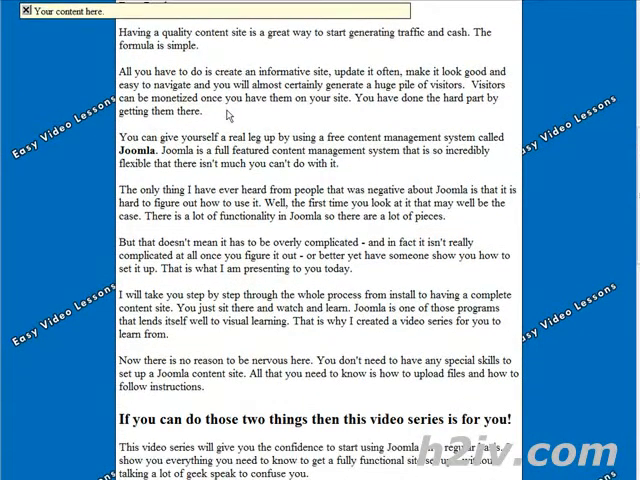
scroll("down", 3)
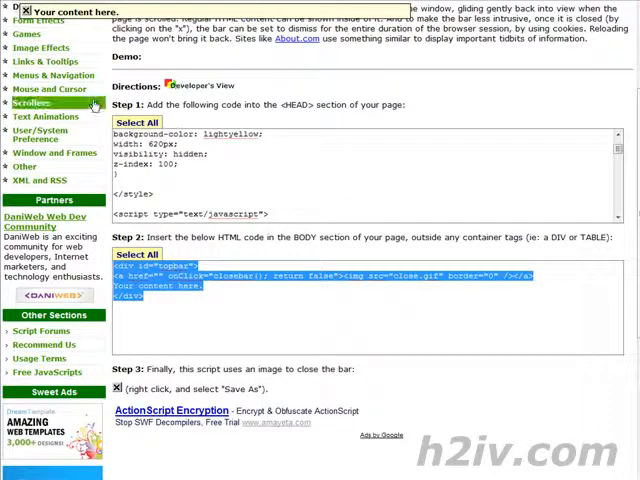
- Save the Step 3 close image from Dynamic Drive as close.gif
scroll("down", 3)
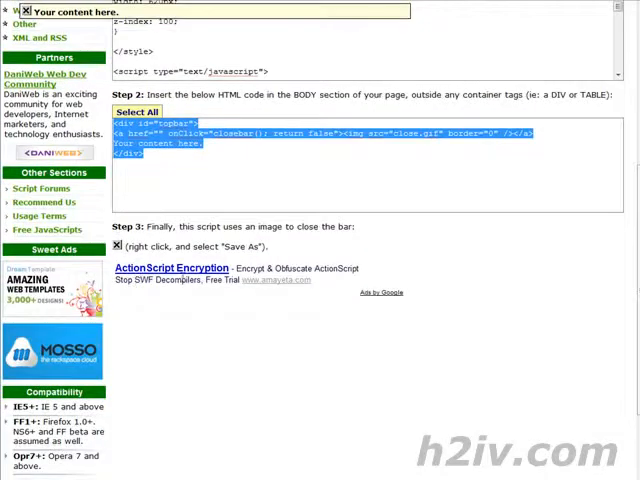
right_click(116, 245)
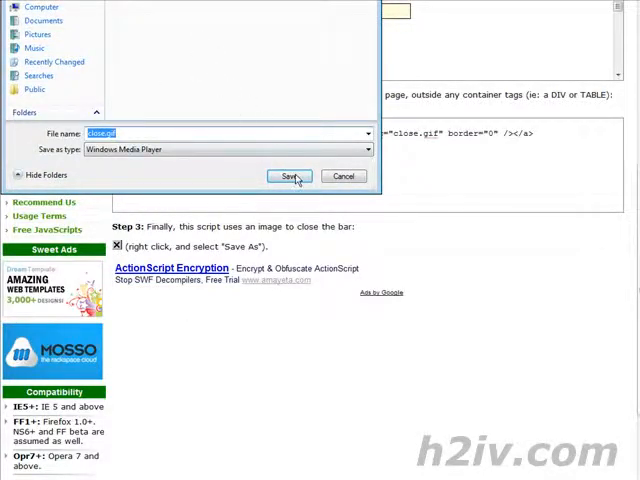
left_click(290, 176)
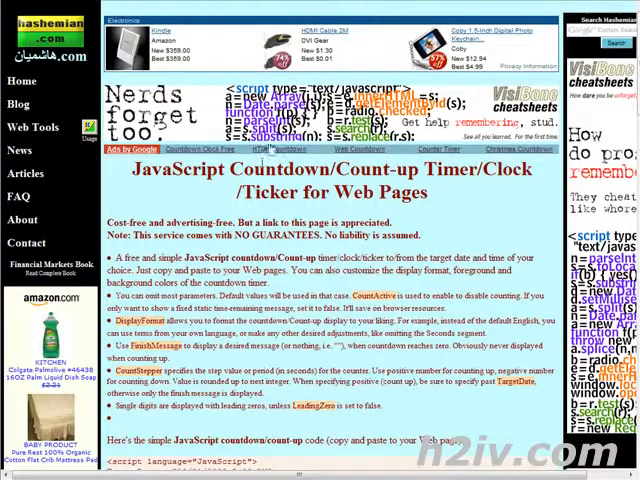
mouse_move(220, 90)
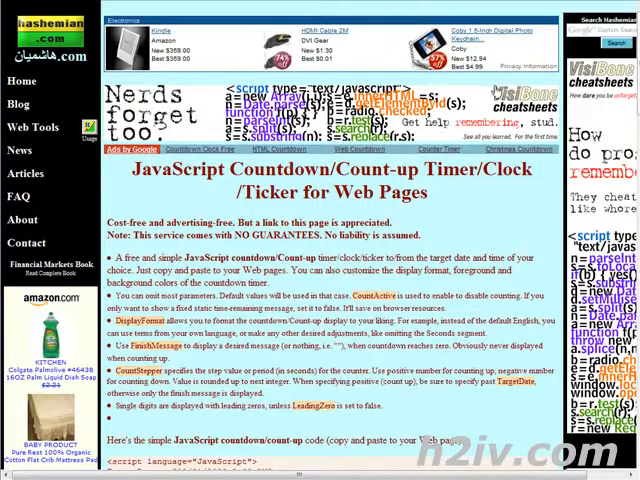
mouse_move(208, 117)
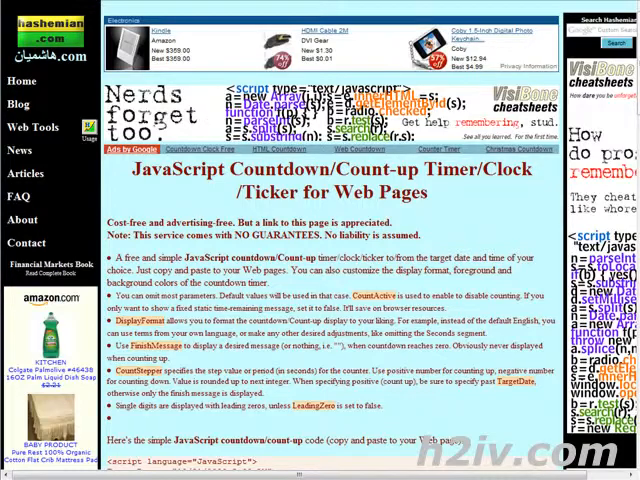
- Scroll hashemian.com down to the sample countdown script and its example output
scroll("down", 3)
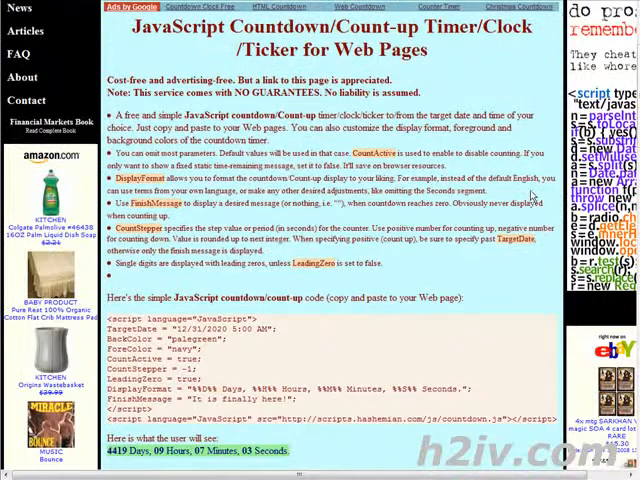
scroll("down", 3)
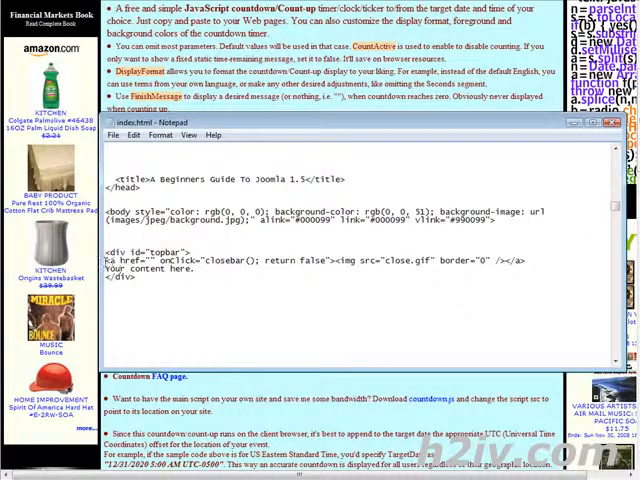
- Replace the top bar placeholder with the countdown script targeting 01/01/2009 12:00 AM and edit its finish message
double_click(135, 270)
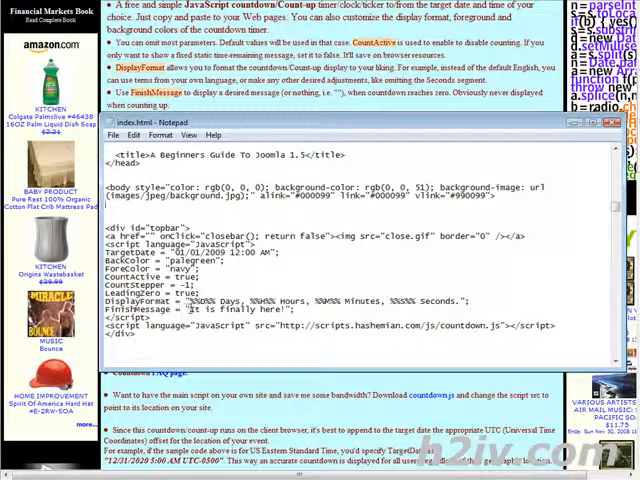
double_click(220, 308)
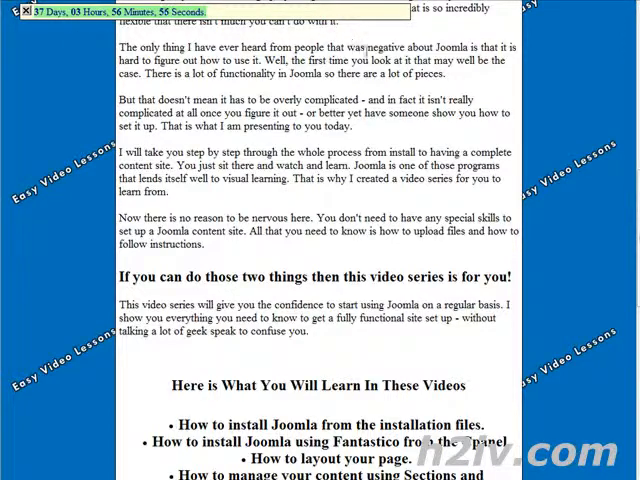
- Scroll the local Joomla page to watch the top bar's running countdown
scroll("down", 3)
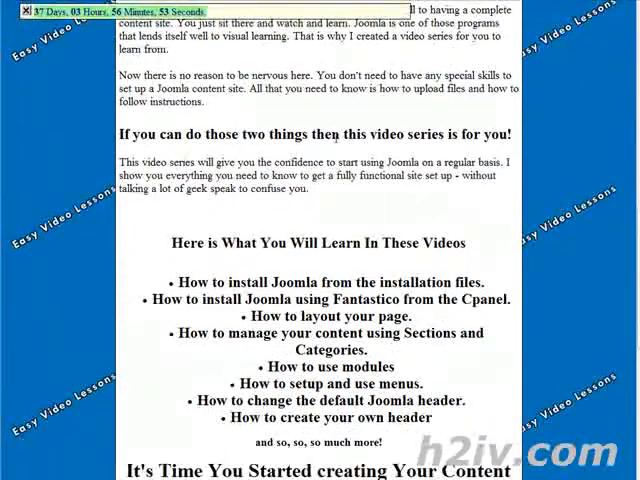
scroll("down", 3)
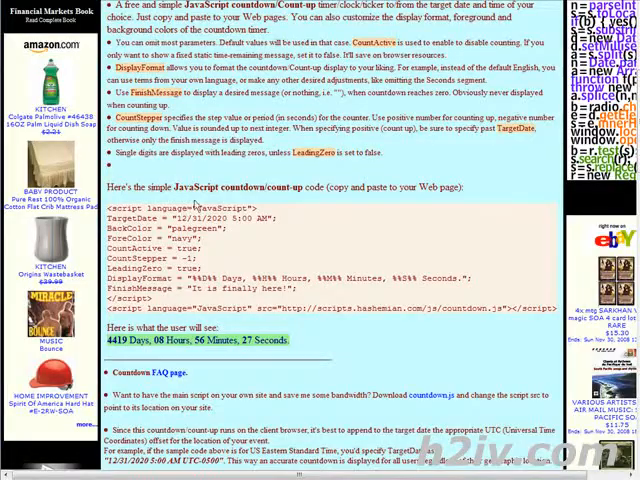
- Scroll the hashemian page to locate the 'Download countdown.js' link
scroll("down", 3)
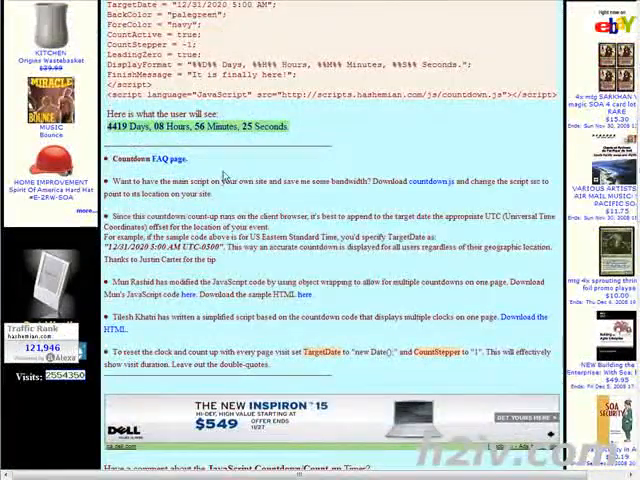
scroll("up", 3)
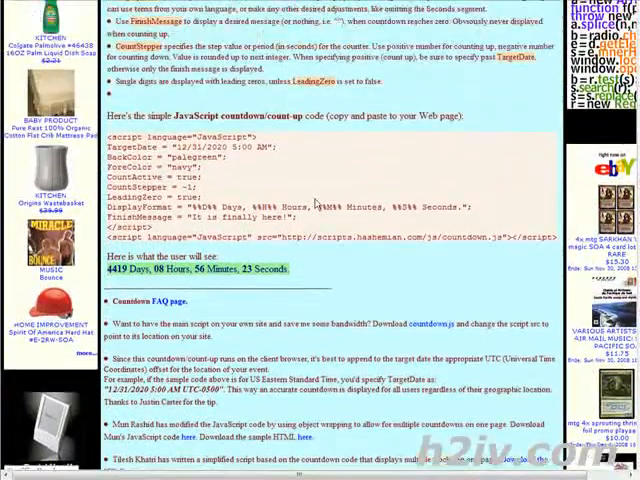
scroll("down", 3)
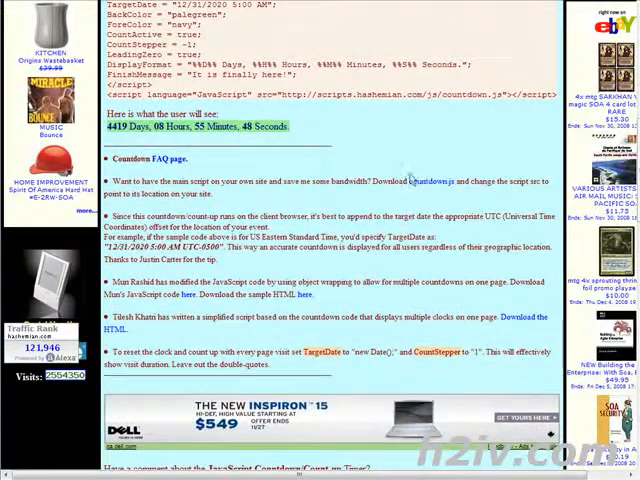
scroll("up", 3)
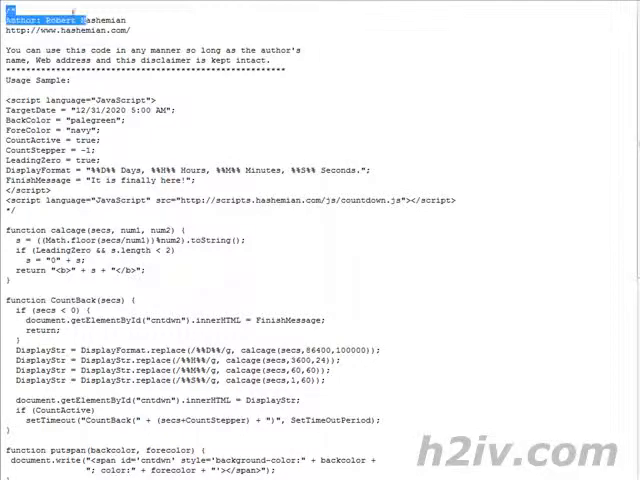
- Copy the selected countdown.js source code from Internet Explorer
scroll("down", 3)
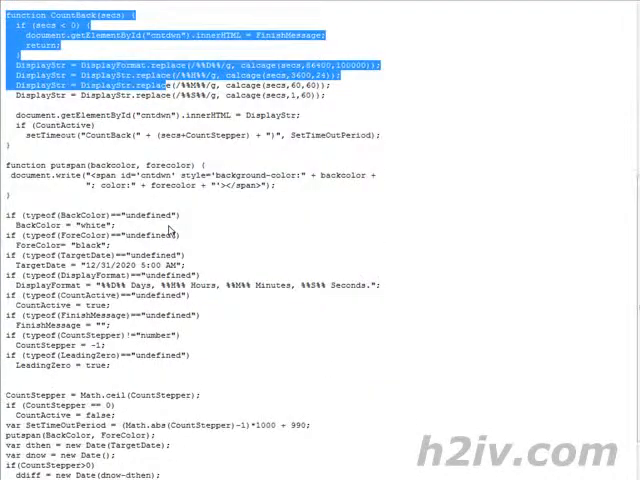
right_click(60, 20)
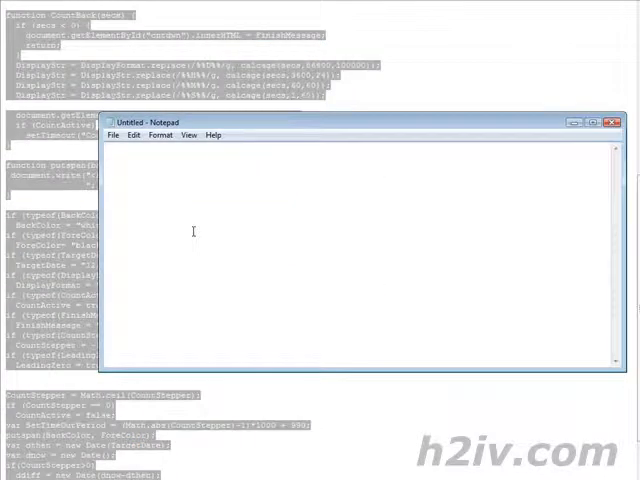
- Add the line TargetDate = "12/31/2020 5:00 AM"; to the new document, with the save prompt at the site folder
type("TargetDate = \"12/31/2020 5:00 AM\";")
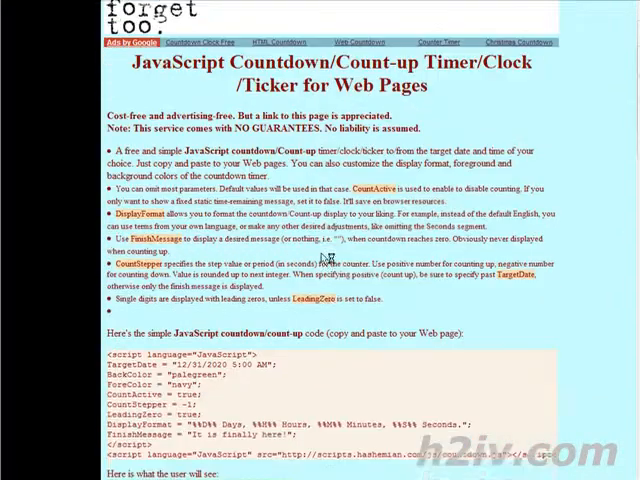
scroll("down", 3)
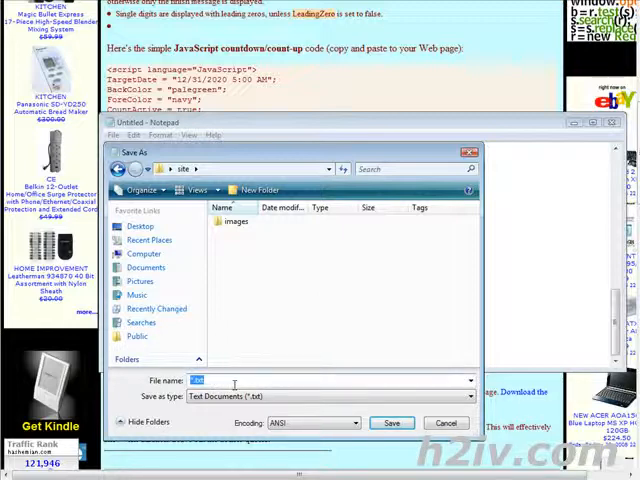
- Save the document as countdown.js with the file type set to All Files (*.*)
type("cou")
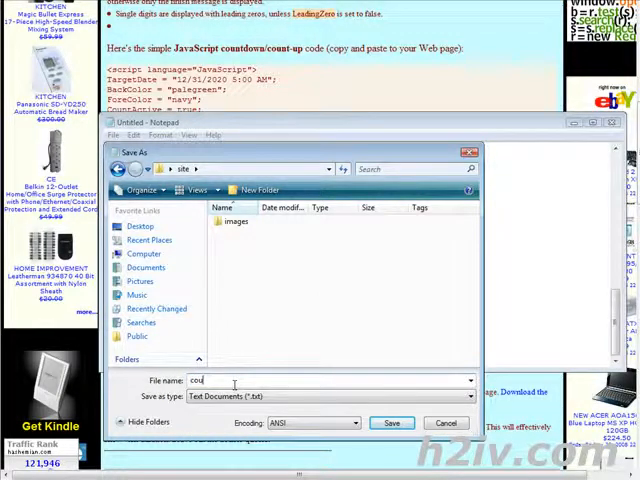
type("ntdown.")
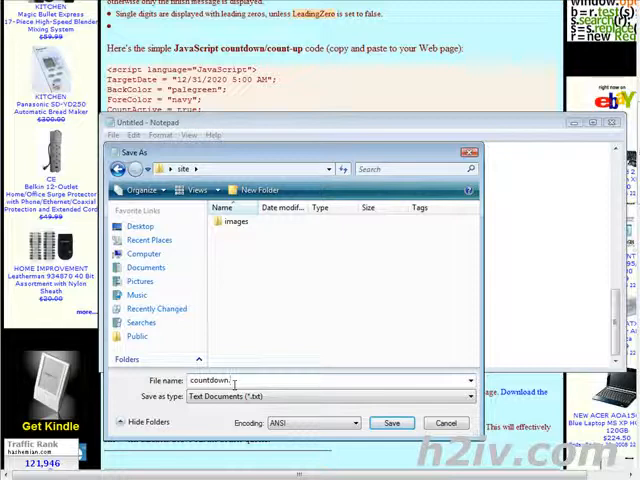
type("js")
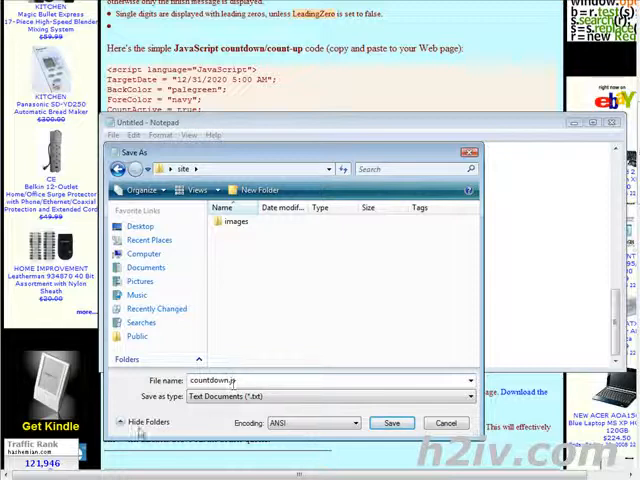
left_click(333, 395)
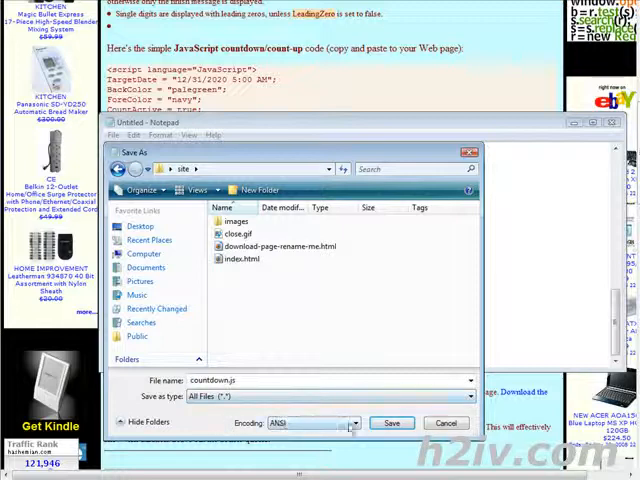
left_click(392, 422)
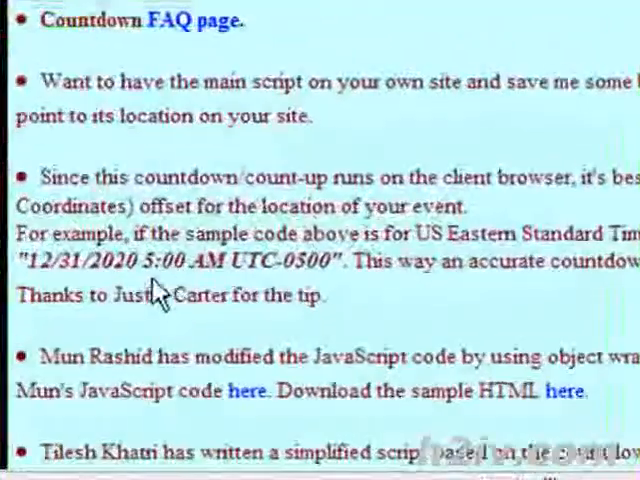
mouse_move(310, 270)
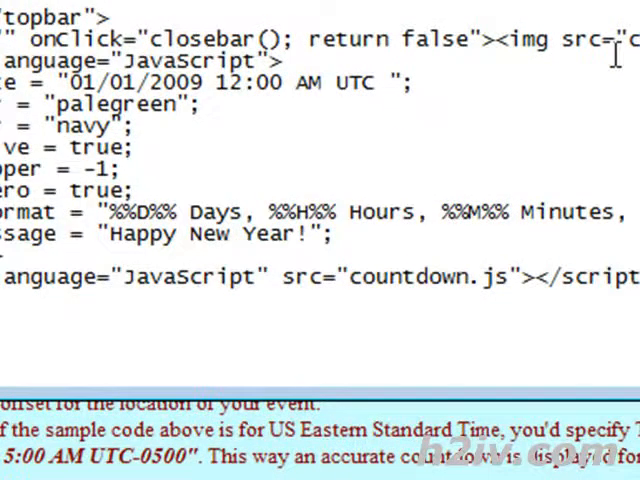
- Append the UTC offset -0708 to the TargetDate, removing a stray equals sign
type("=")
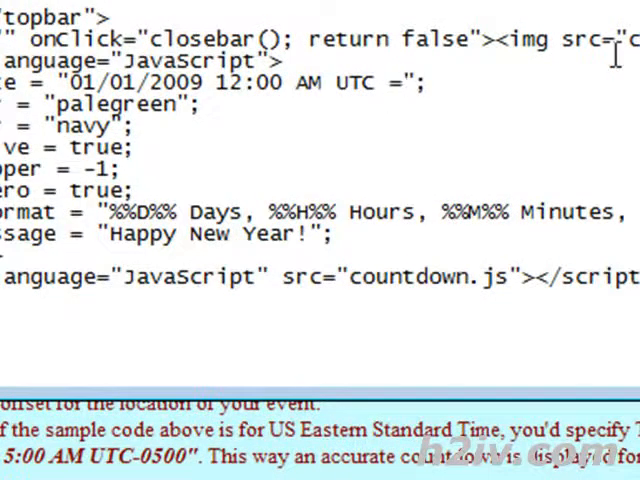
key("Backspace")
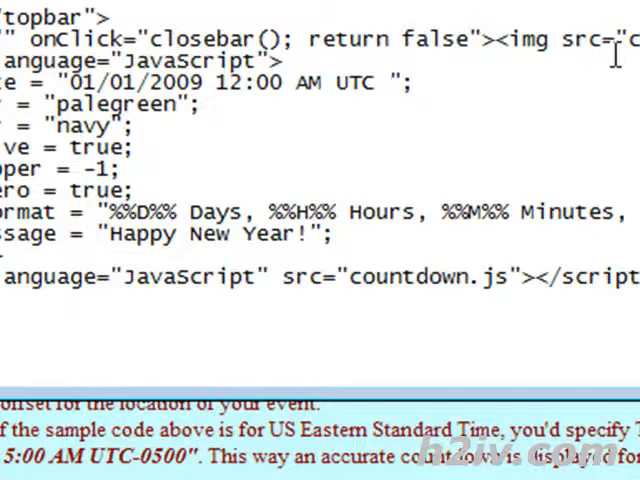
type("-0700")
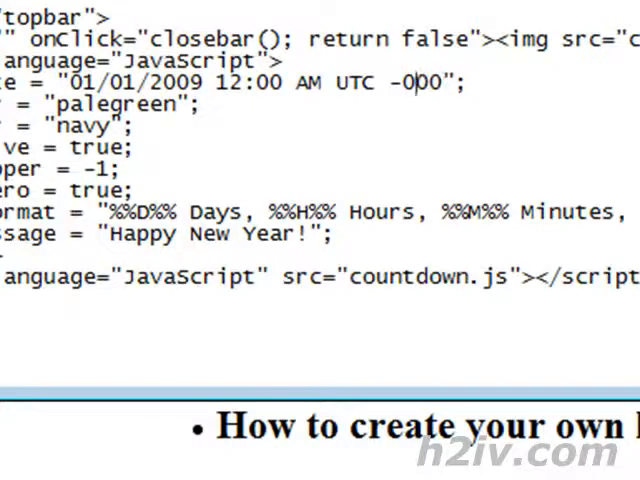
type("8")
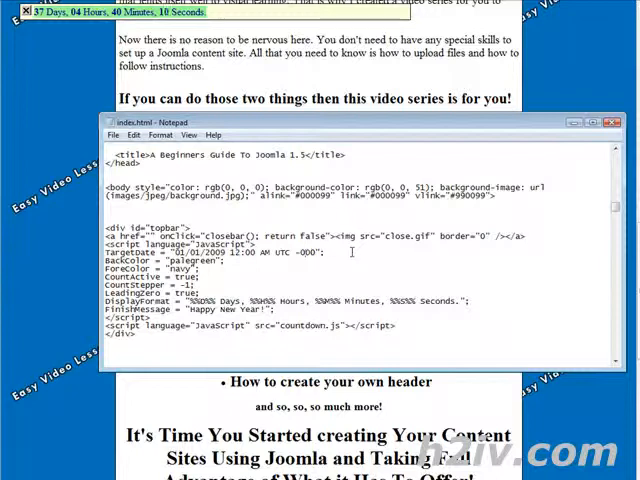
- Correct the offset to -0700 and return to the browser to view the updated countdown
left_click(100, 134)
type("7")
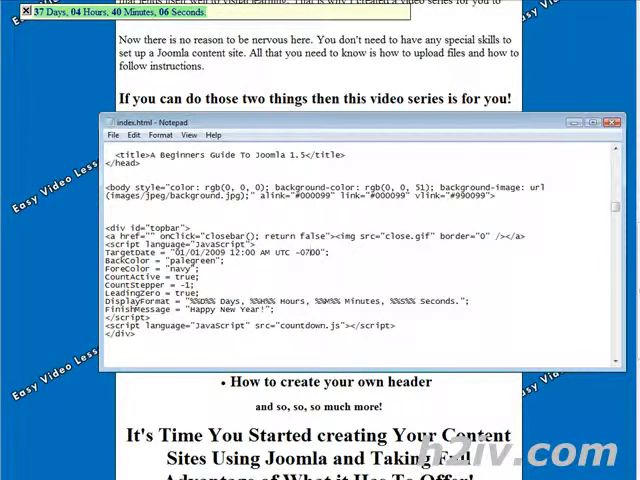
left_click(611, 122)
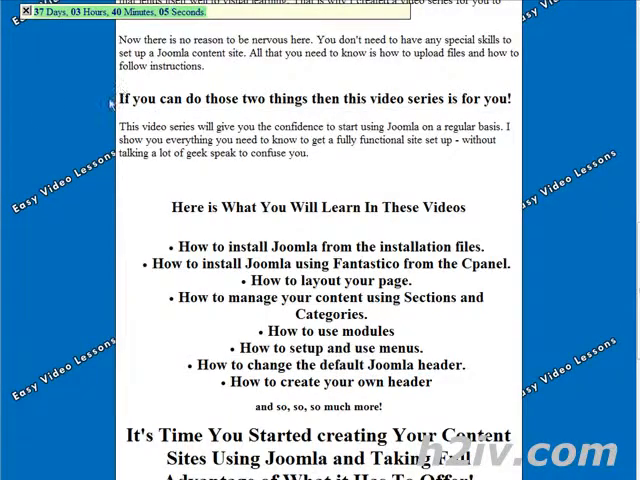